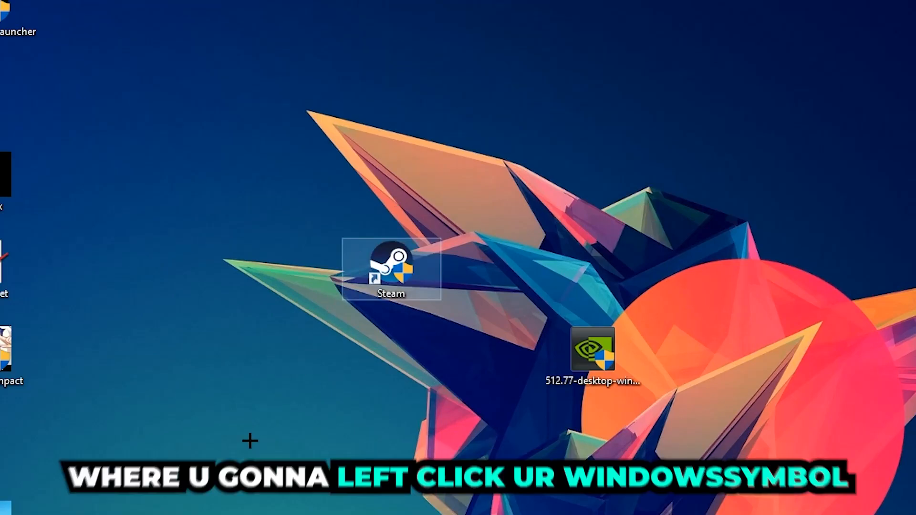
Launch Windows Defender Firewall from a Start-menu search.
{"action": "left_click", "coordinate": [10, 504]}
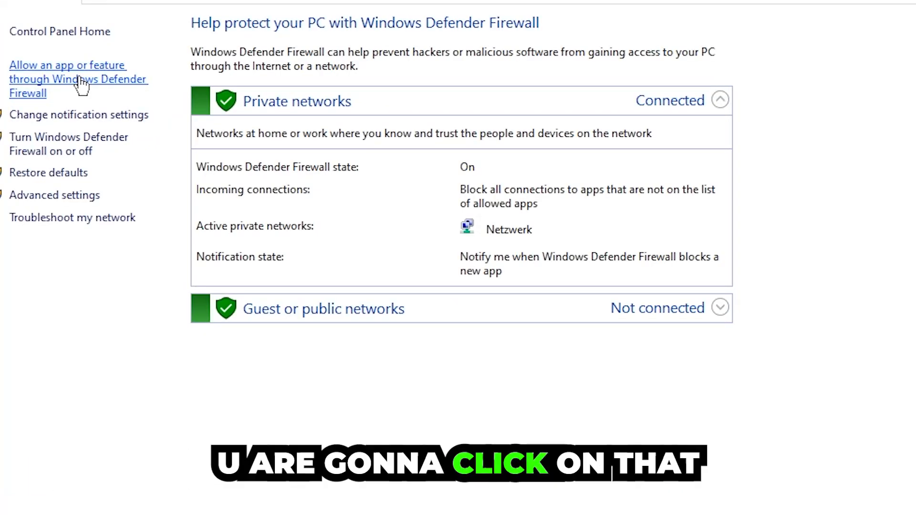
Show the allowed apps list and unlock it via Change settings.
{"action": "left_click", "coordinate": [66, 65]}
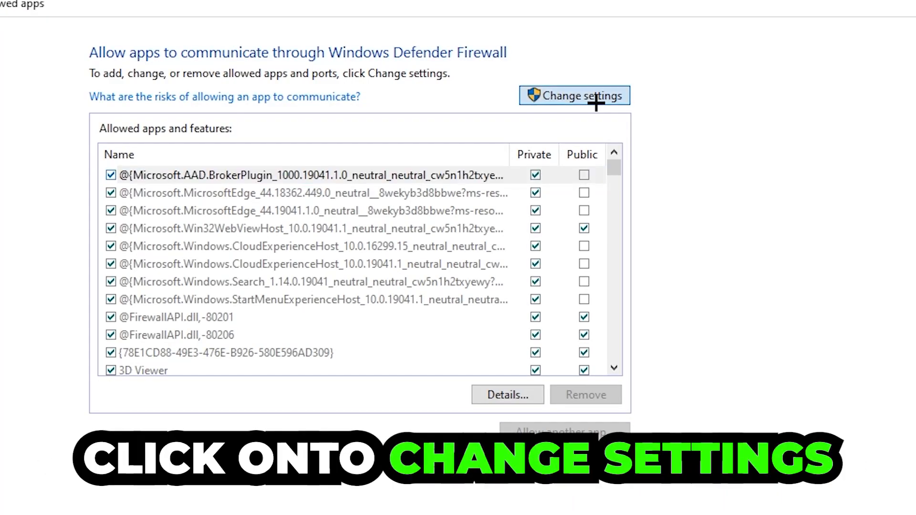
{"action": "left_click", "coordinate": [573, 95]}
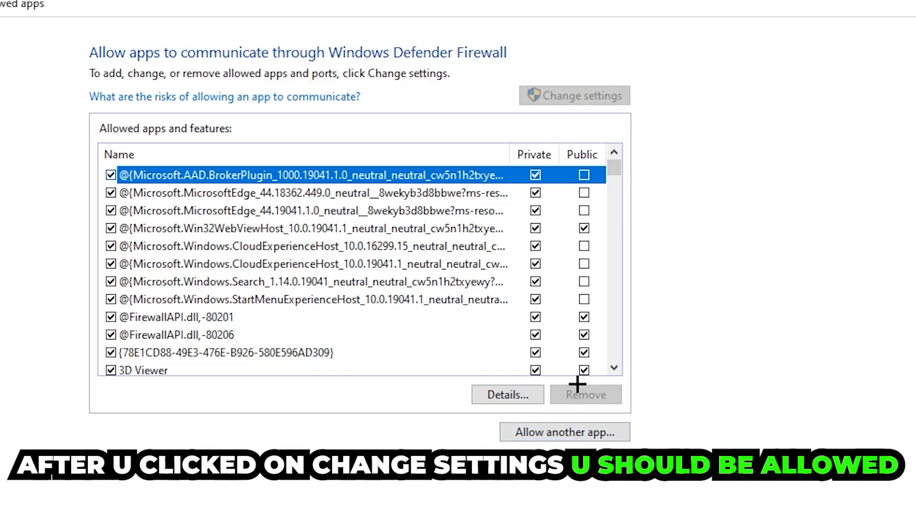
Begin allowing another app and browse System32 for its program file.
{"action": "left_click", "coordinate": [564, 431]}
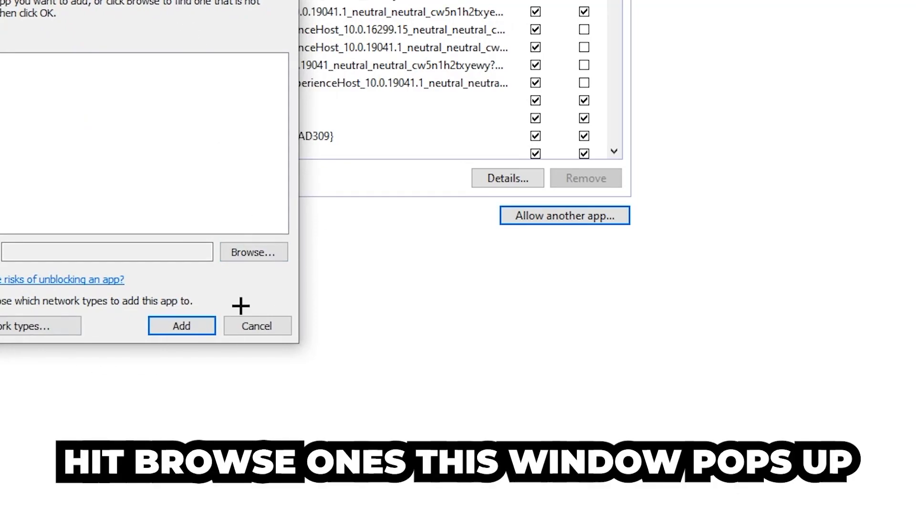
{"action": "left_click", "coordinate": [252, 252]}
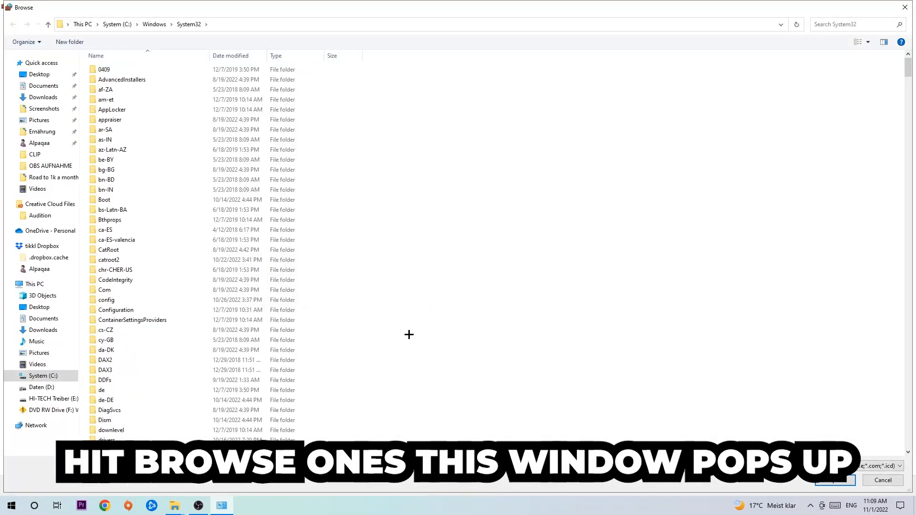
{"action": "mouse_move", "coordinate": [406, 327]}
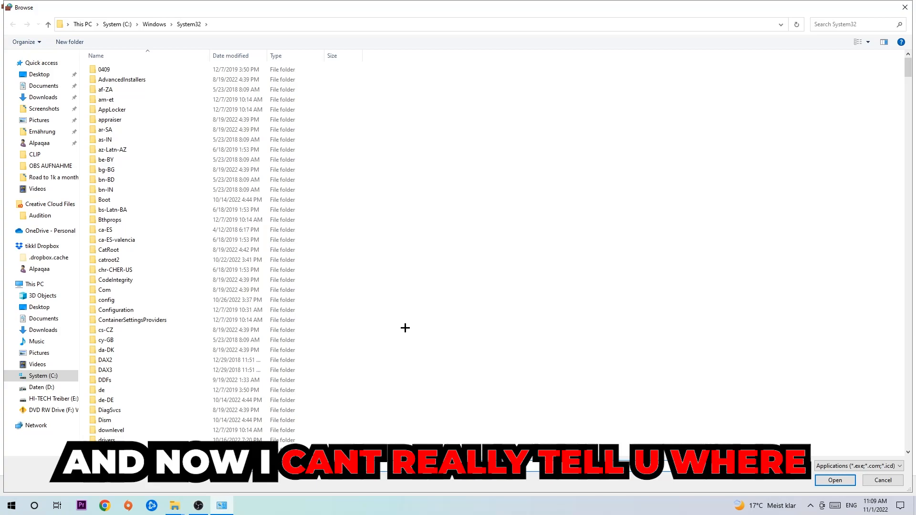